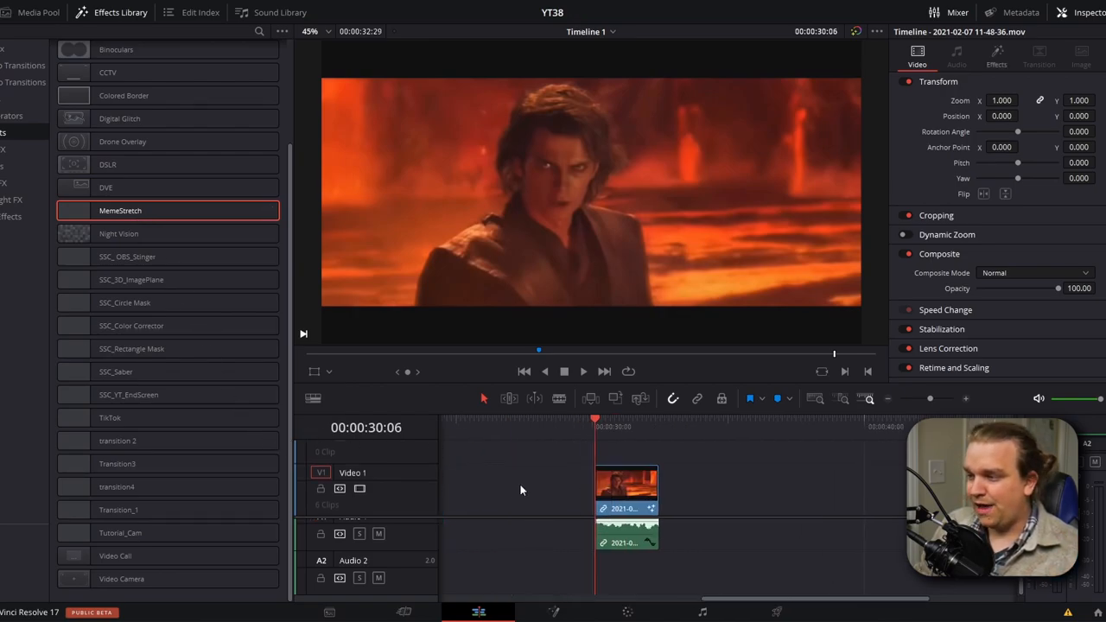
# Apply MemeStretch from the Effects Library to the Video 1 lava clip and select it
pyautogui.click(583, 371)
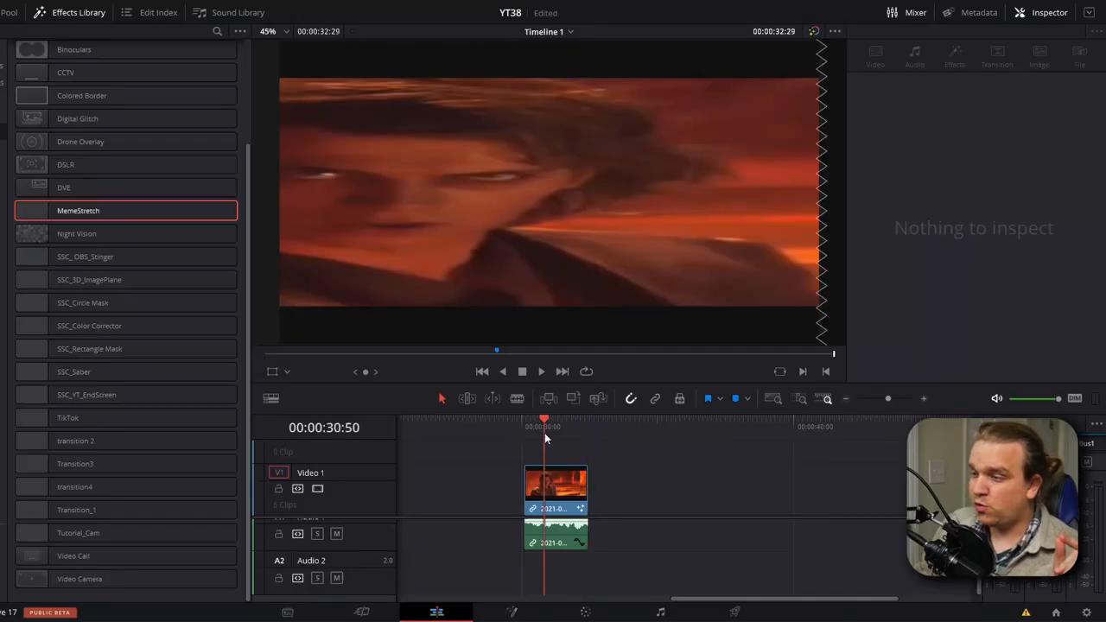
pyautogui.click(556, 488)
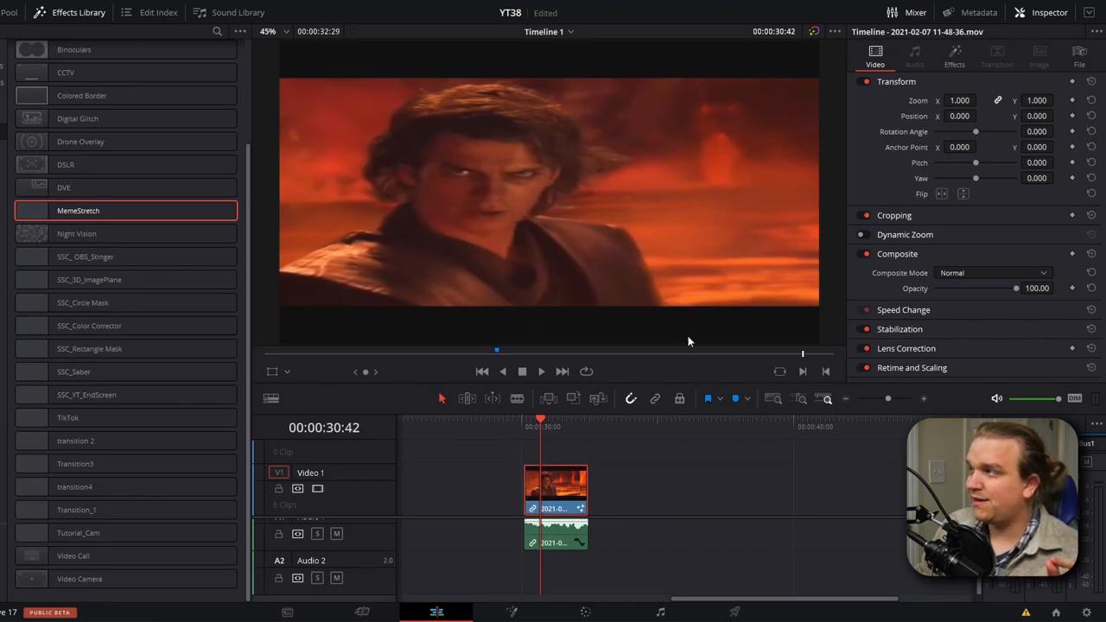
# On a stretched frame, test MemeStretch's Saturation (back to about 1.0) and Transparency sliders
pyautogui.click(954, 56)
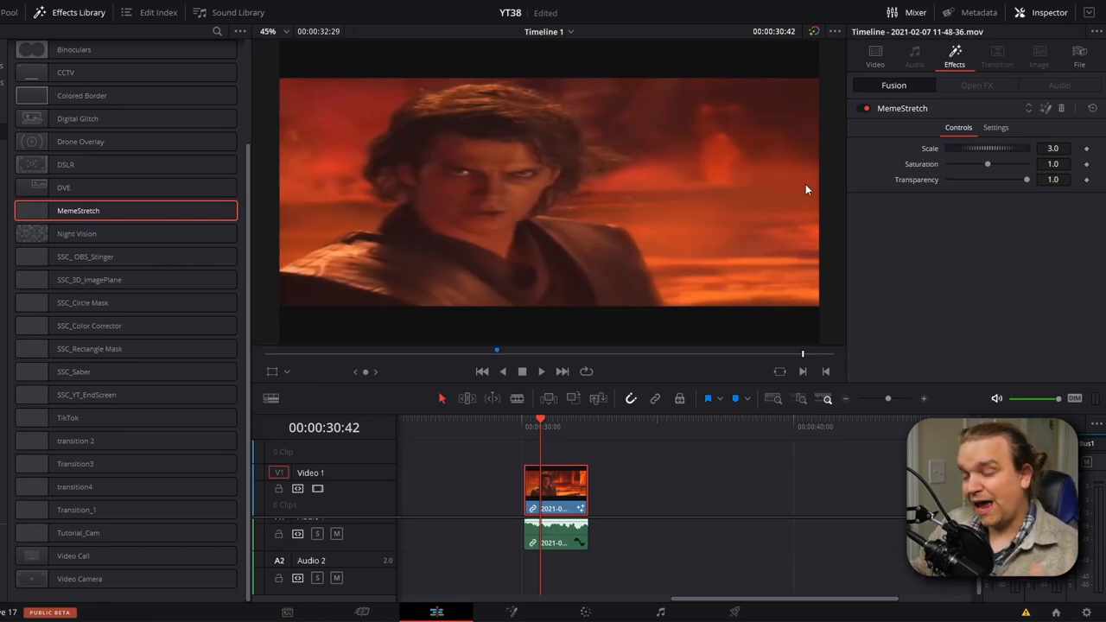
pyautogui.moveTo(1025, 181)
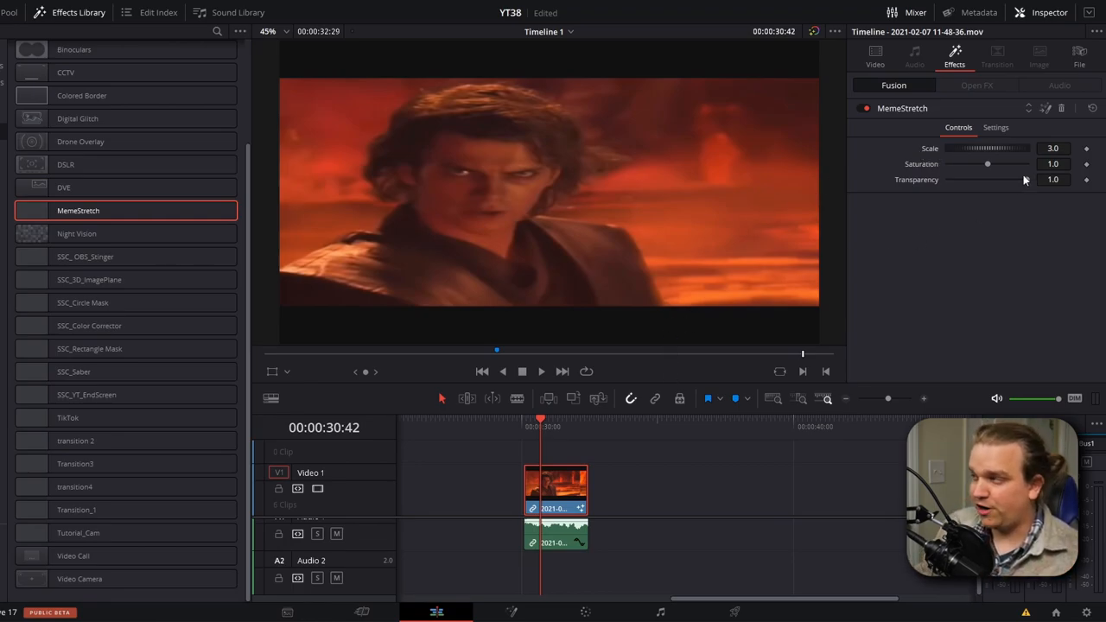
pyautogui.click(1052, 148)
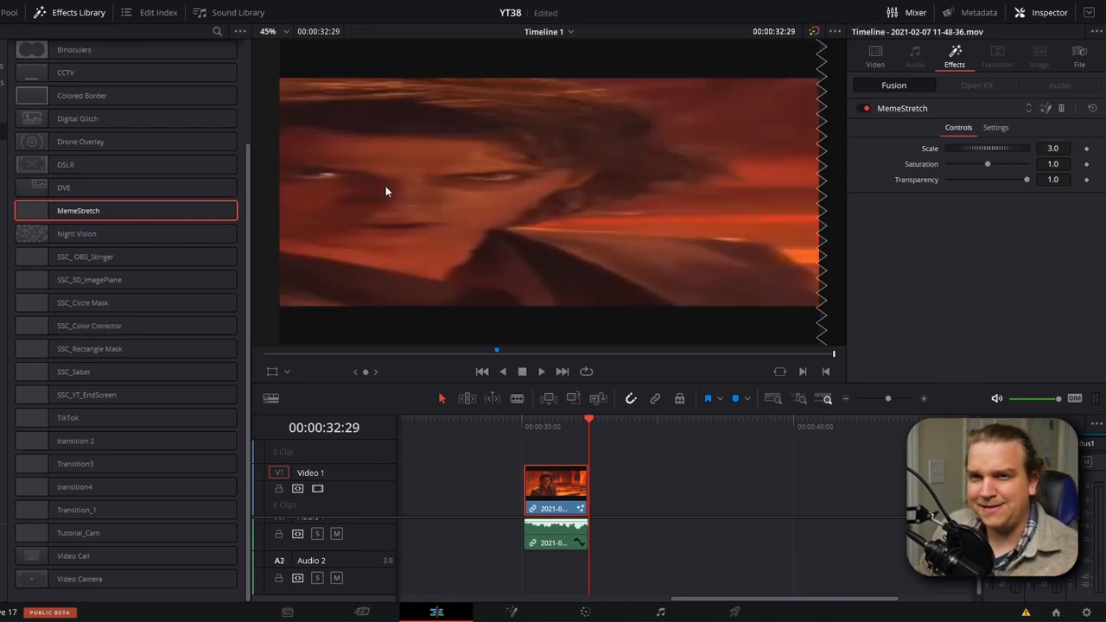
pyautogui.moveTo(997, 296)
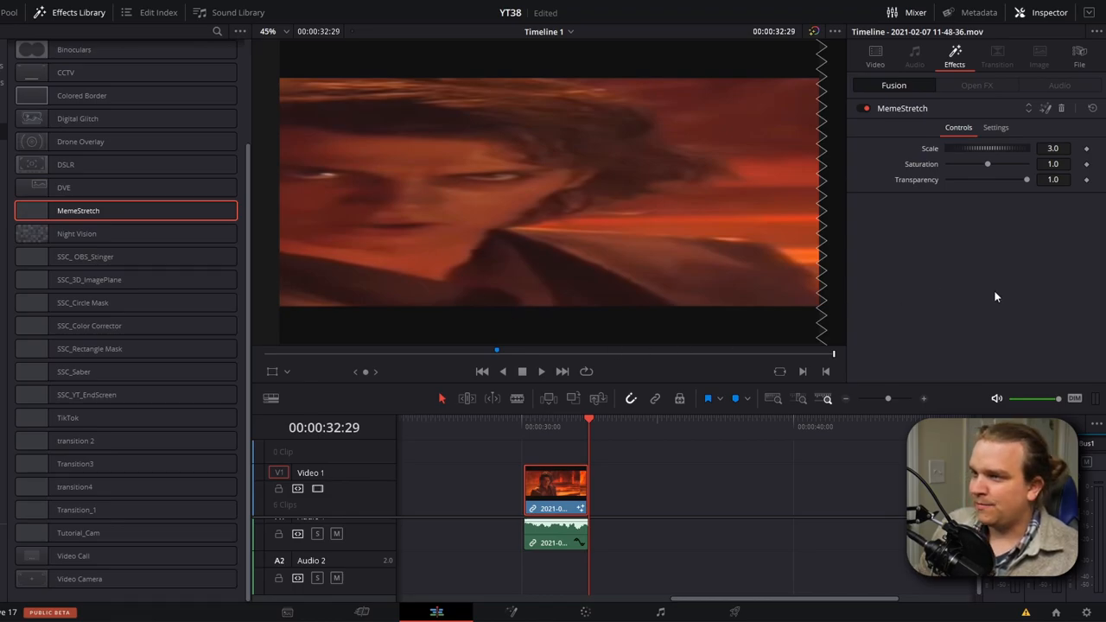
pyautogui.moveTo(988, 164); pyautogui.dragTo(994, 164)
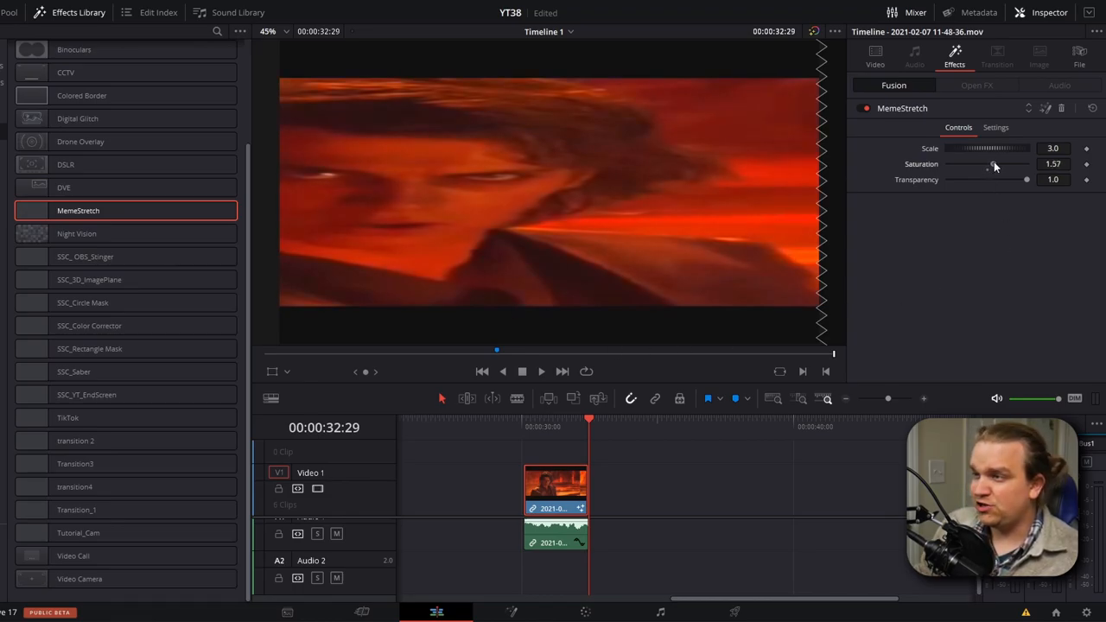
pyautogui.moveTo(988, 164); pyautogui.dragTo(948, 165)
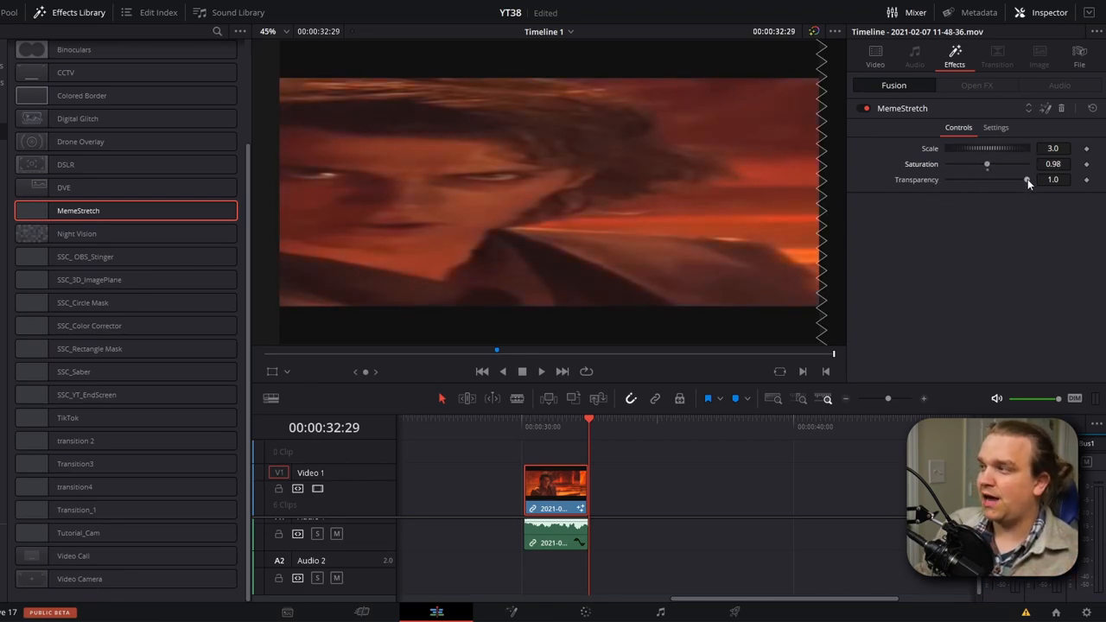
pyautogui.moveTo(1027, 180); pyautogui.dragTo(996, 179)
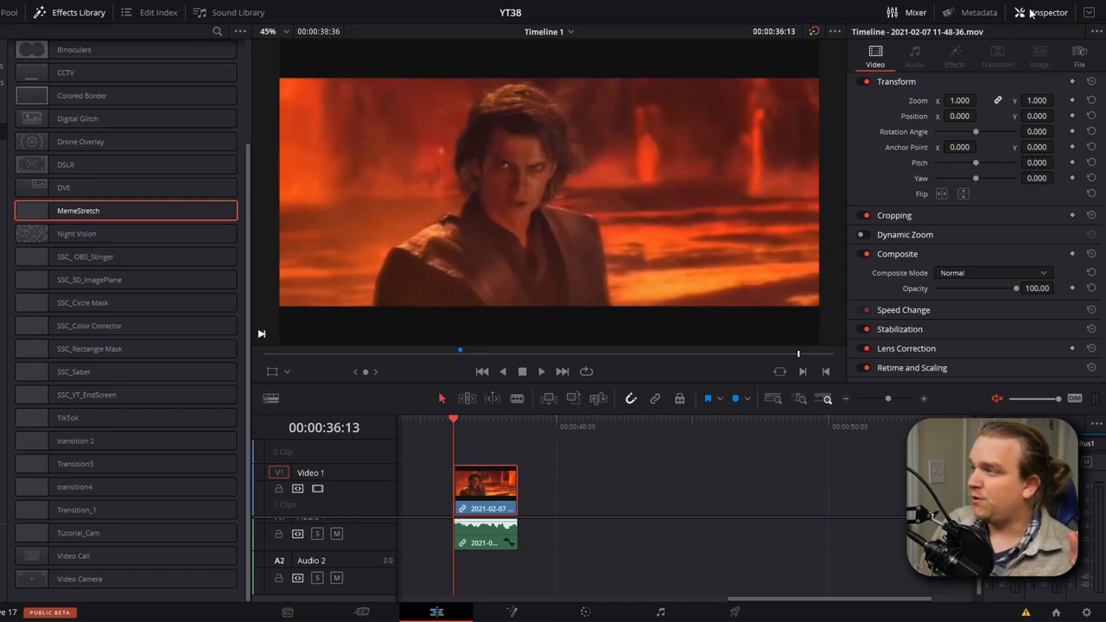
pyautogui.moveTo(904, 96)
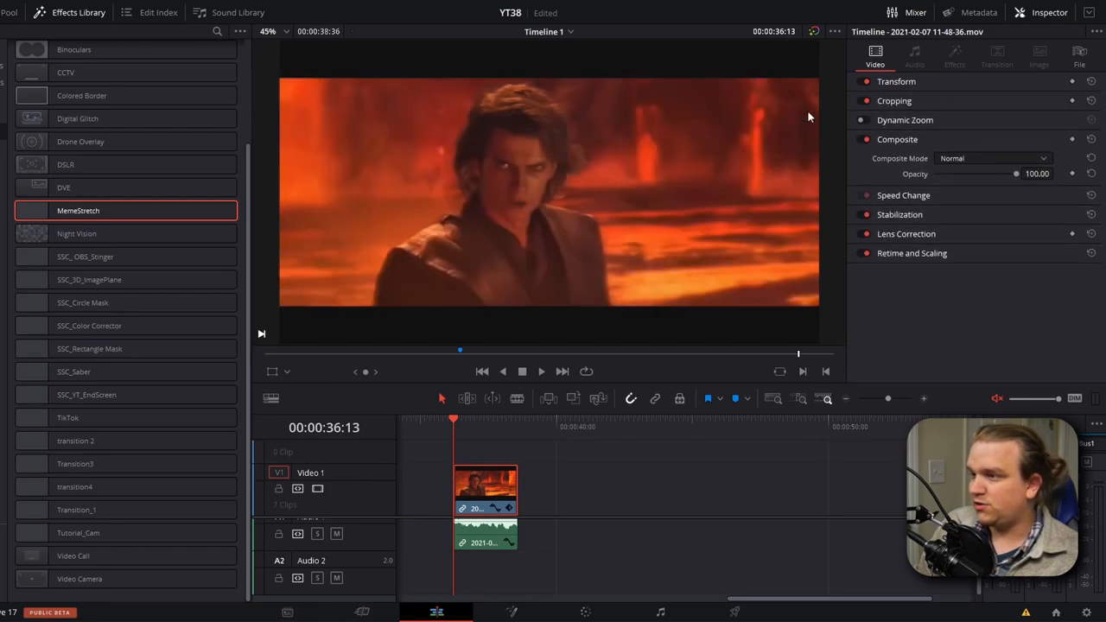
# Keyframe the clip's Transform zoom and raise the unlinked Zoom X (1.570 entered)
pyautogui.click(896, 81)
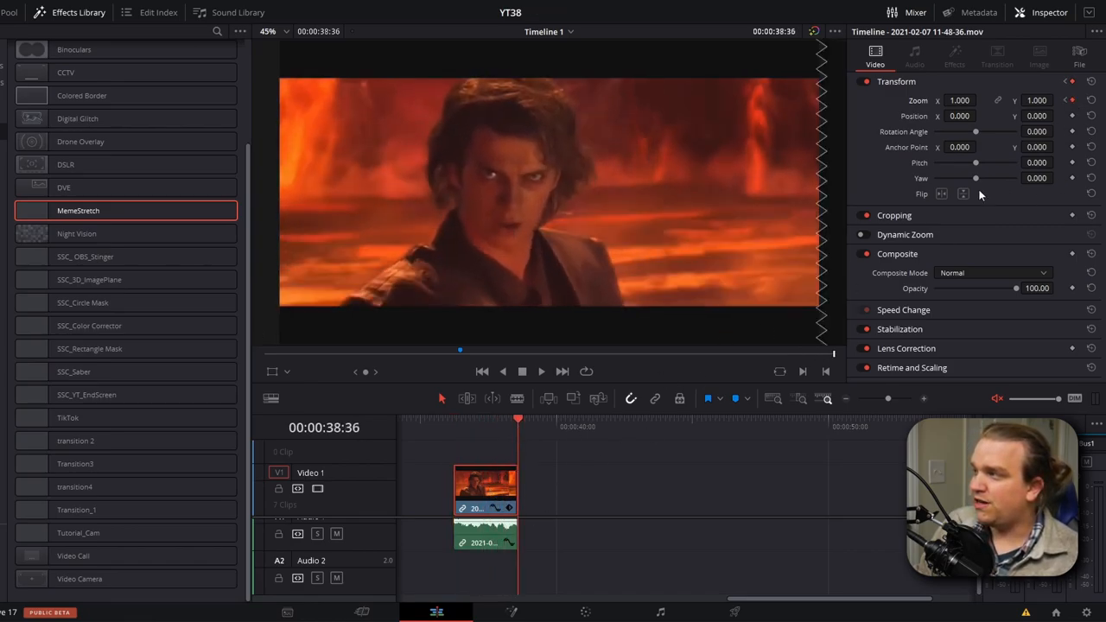
pyautogui.write('1.570')
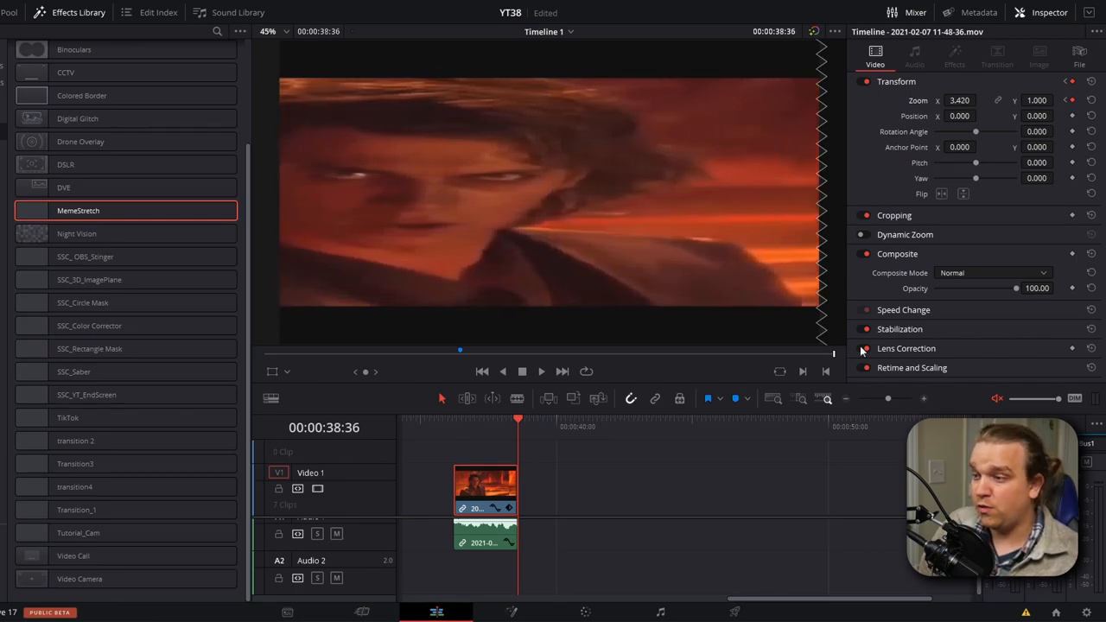
pyautogui.click(541, 370)
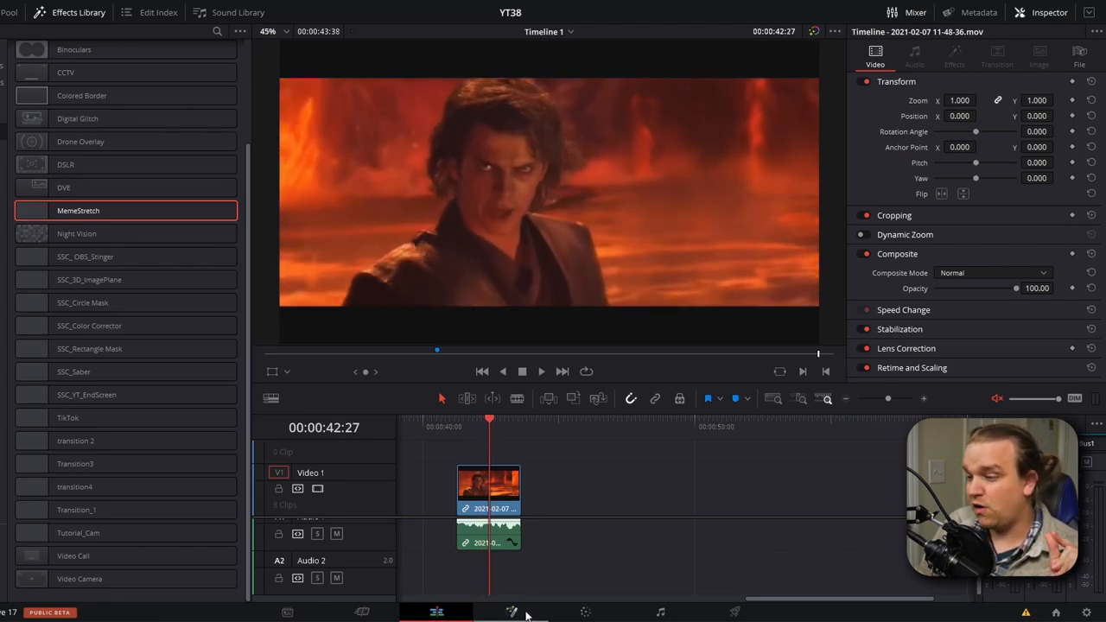
# Switch to the Fusion page for the lava clip under the playhead
pyautogui.click(512, 612)
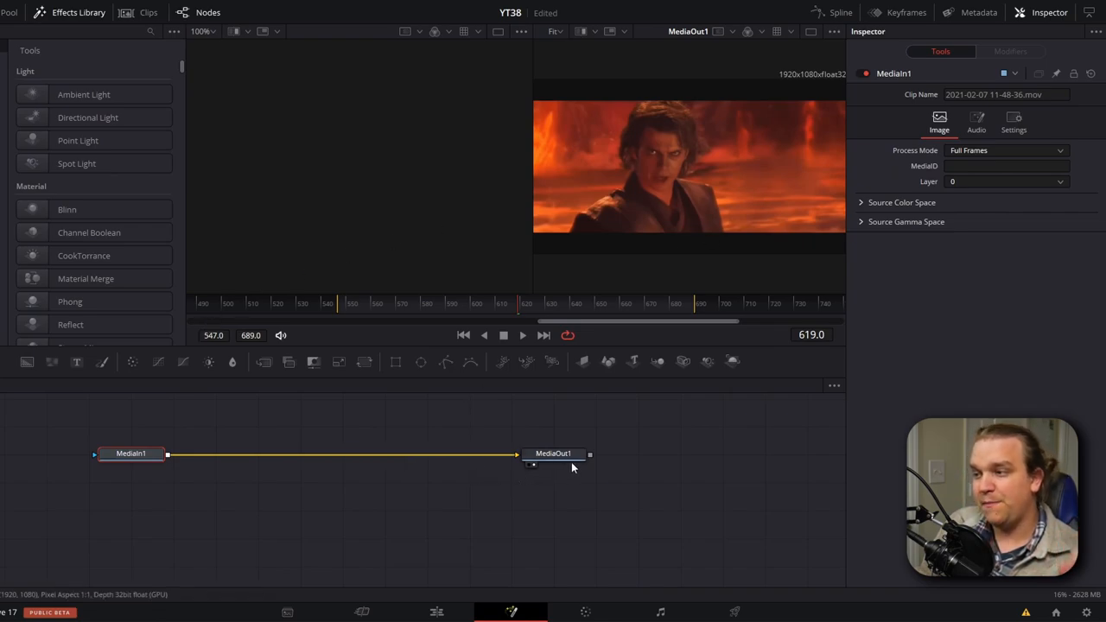
pyautogui.moveTo(572, 465)
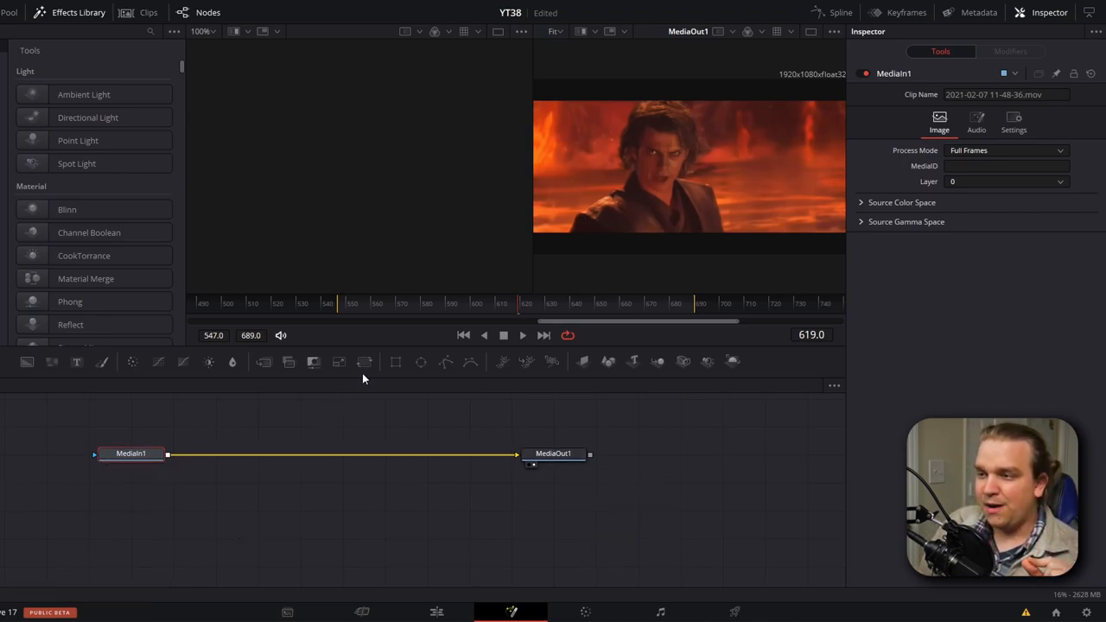
pyautogui.moveTo(364, 362)
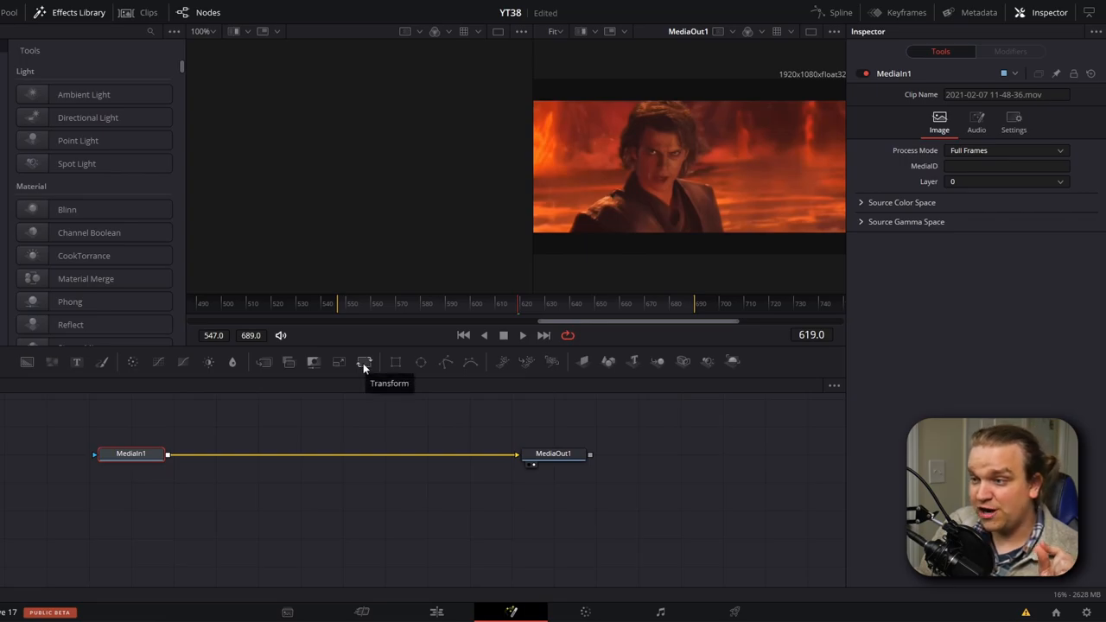
# Insert a Transform1 node in line between MediaIn1 and MediaOut1
pyautogui.click(364, 362)
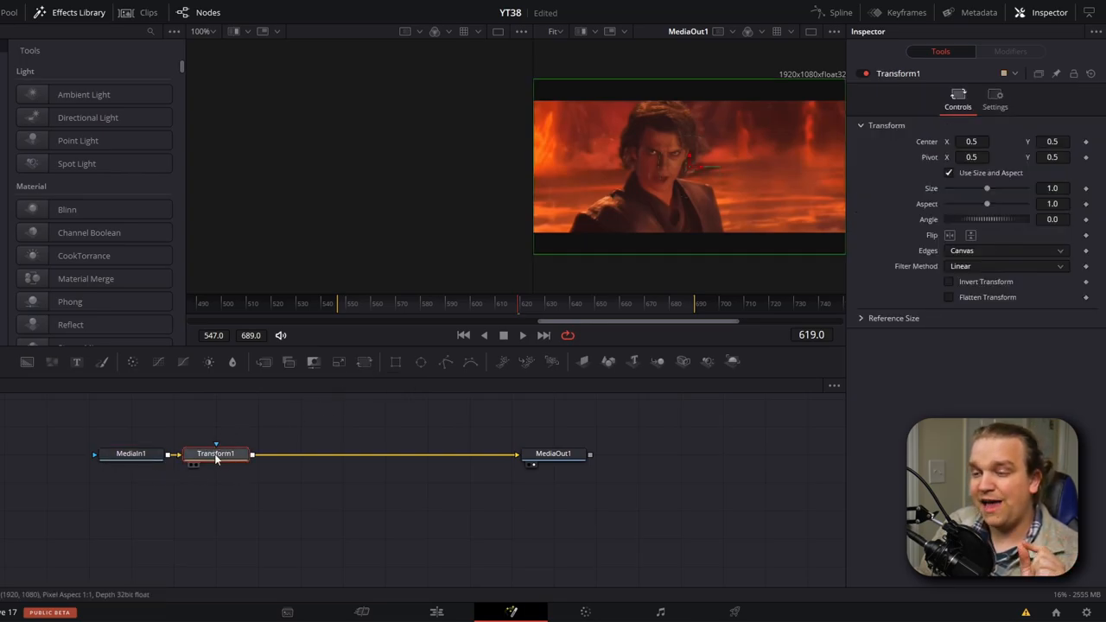
pyautogui.moveTo(216, 454); pyautogui.dragTo(342, 509)
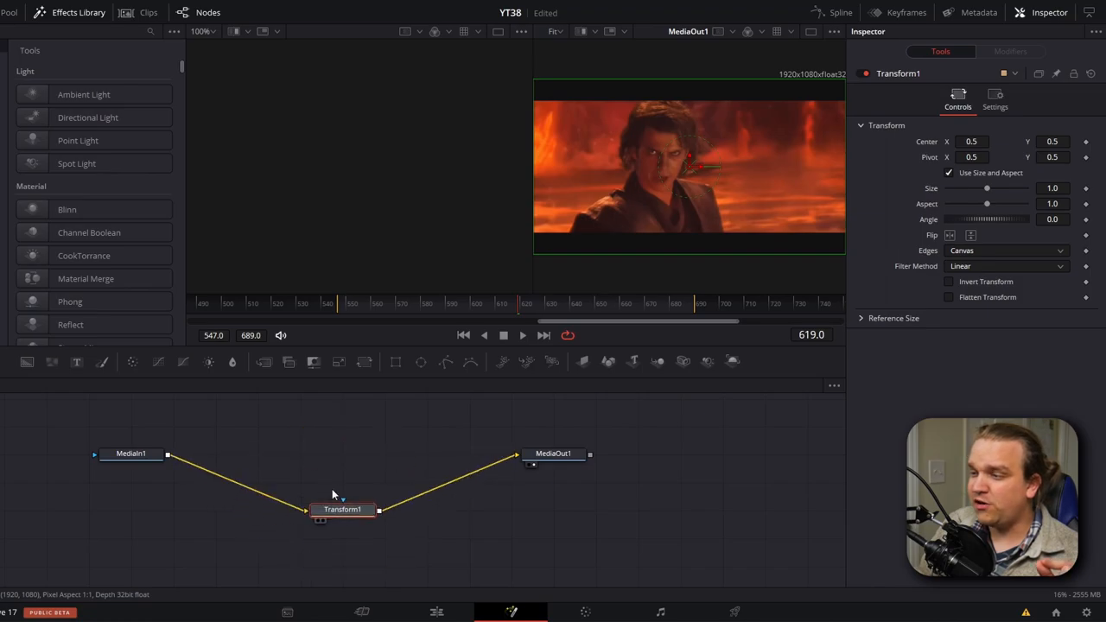
pyautogui.moveTo(342, 509); pyautogui.dragTo(342, 453)
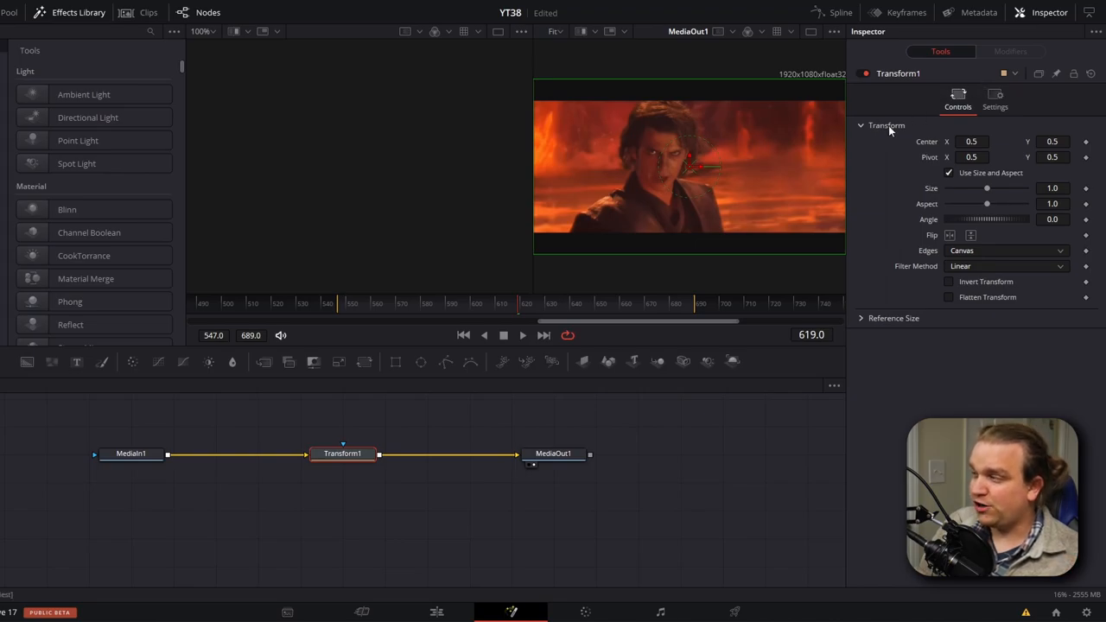
pyautogui.moveTo(887, 158)
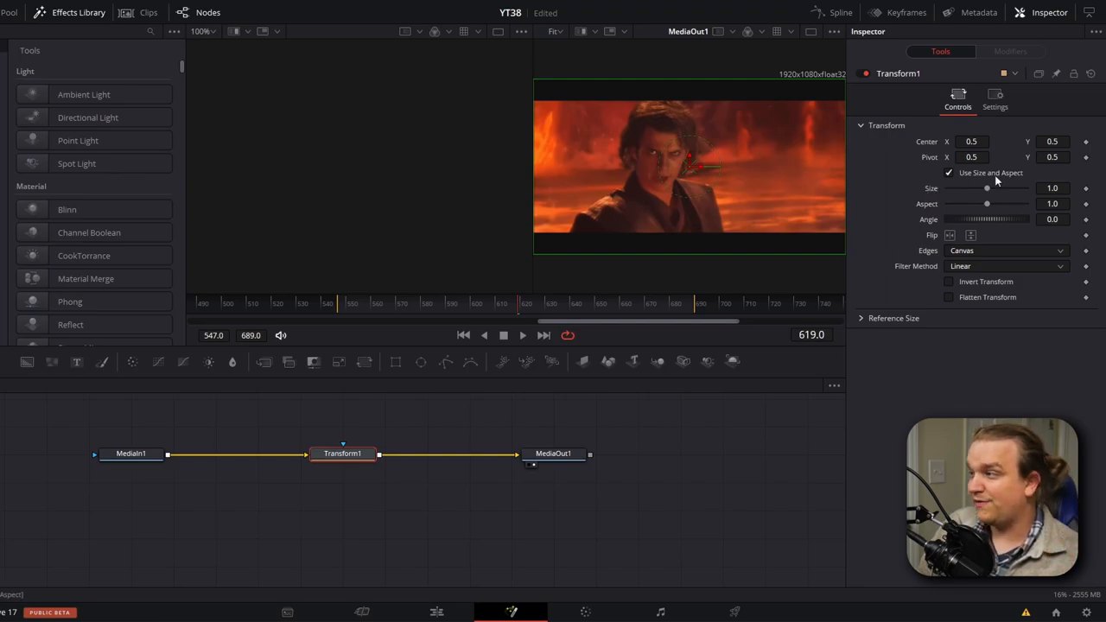
# Test Transform1 size and aspect, reset aspect to 1.0, and disable Use Size and Aspect
pyautogui.moveTo(987, 188); pyautogui.dragTo(983, 189)
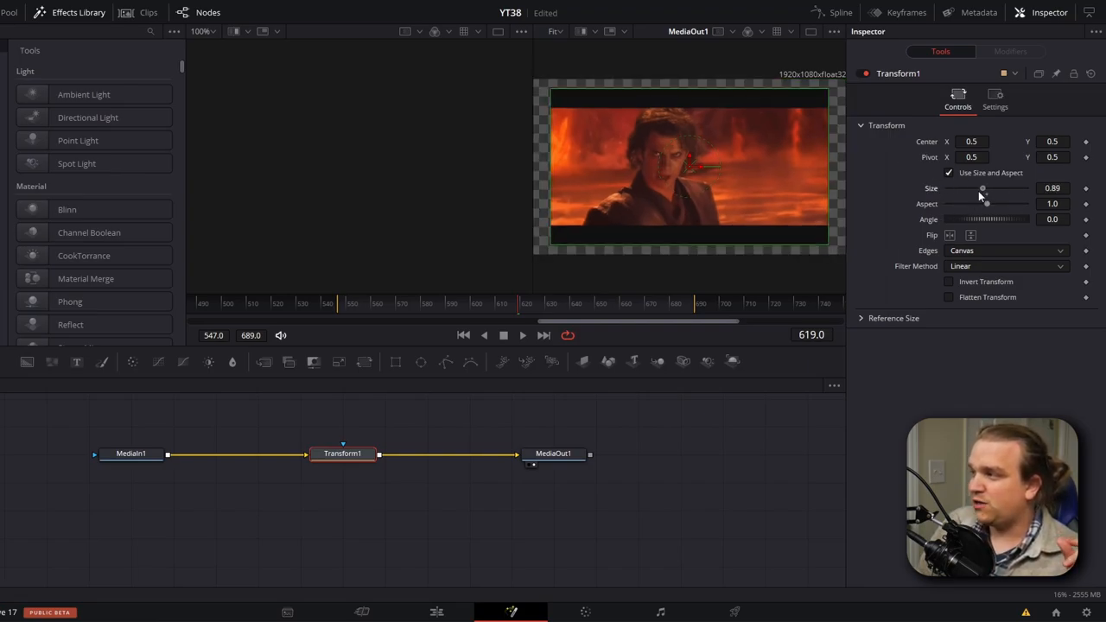
pyautogui.moveTo(983, 188); pyautogui.dragTo(988, 187)
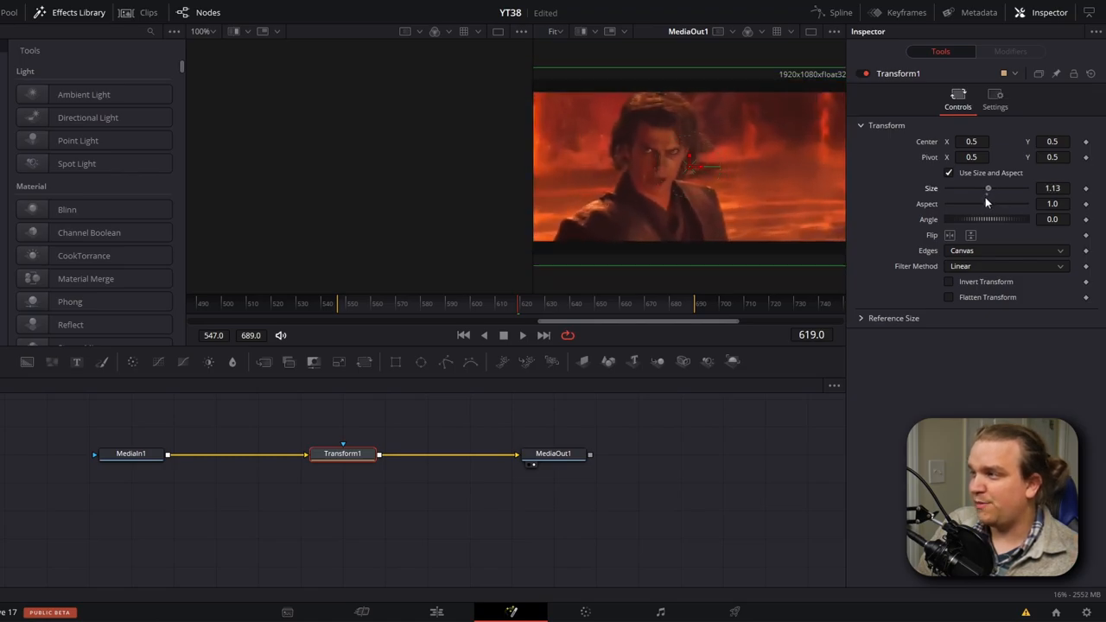
pyautogui.moveTo(977, 204); pyautogui.dragTo(994, 204)
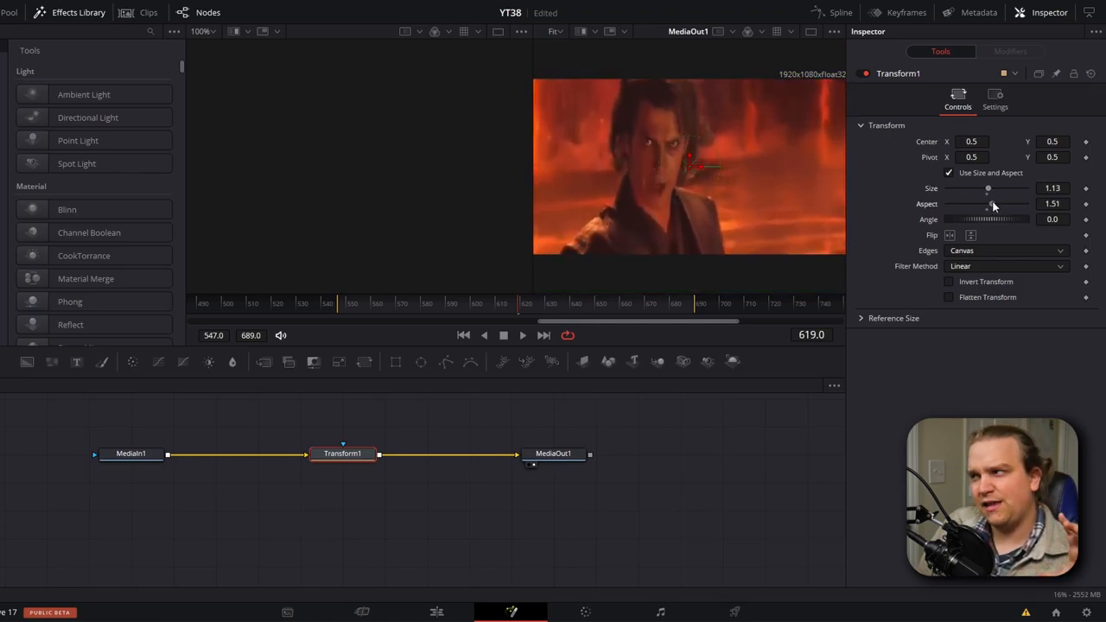
pyautogui.moveTo(998, 204); pyautogui.dragTo(986, 203)
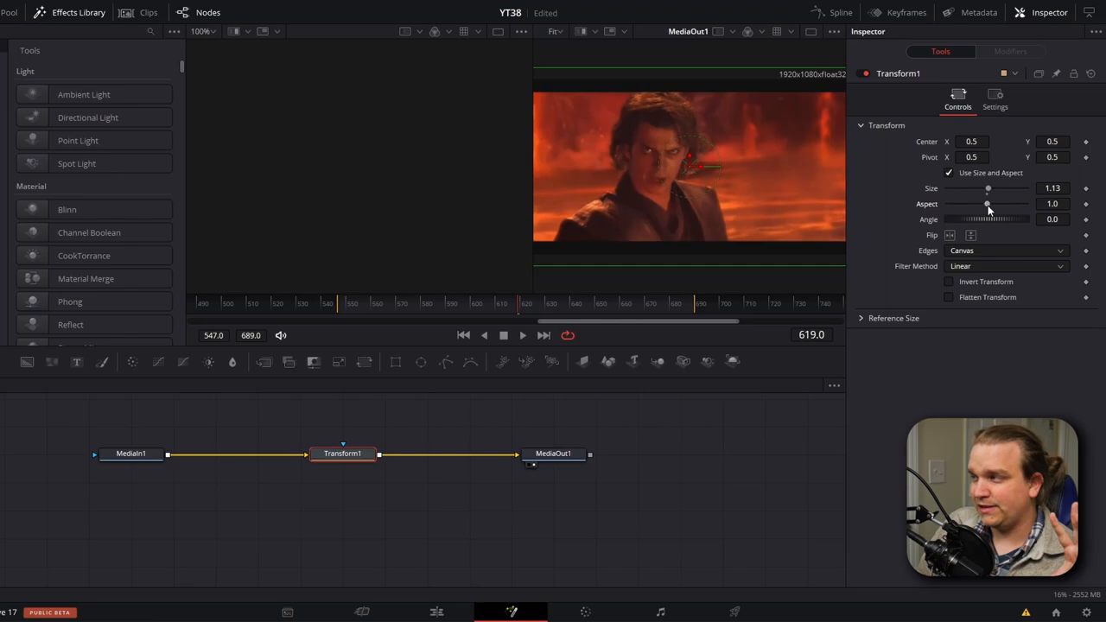
pyautogui.click(949, 173)
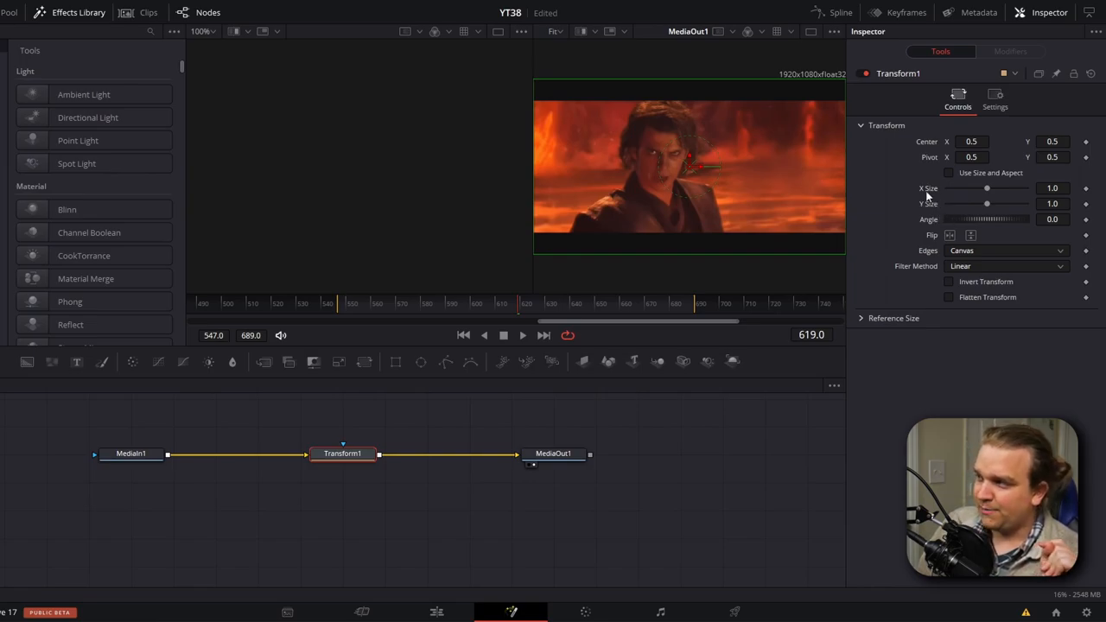
# Drive Transform1's X Size with an Anim Curves modifier and show its modifier settings
pyautogui.rightClick(986, 187)
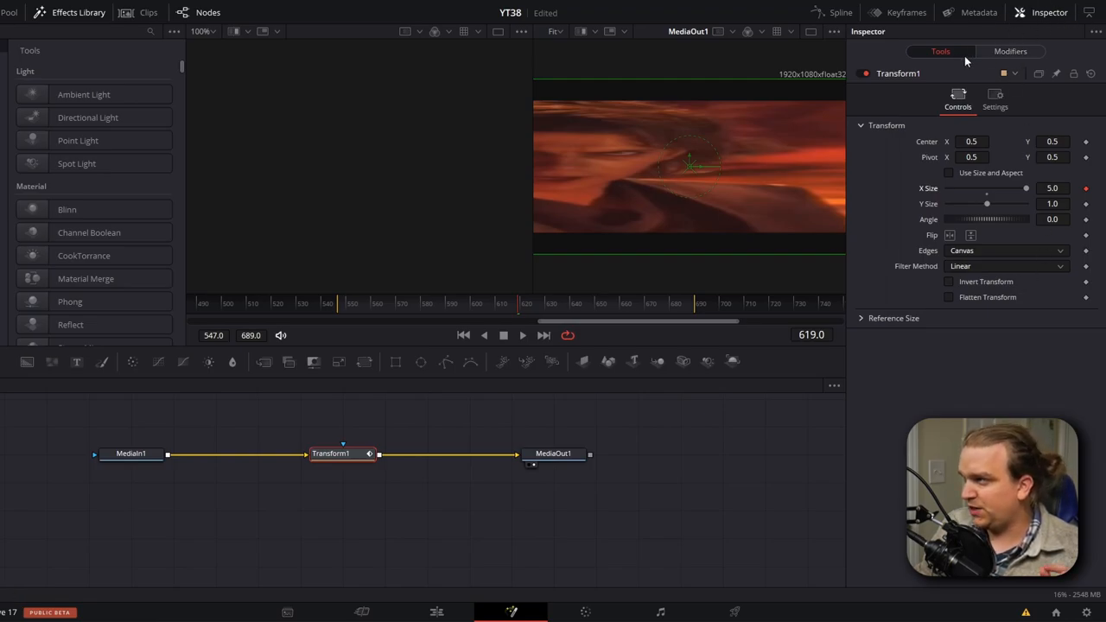
pyautogui.click(1010, 51)
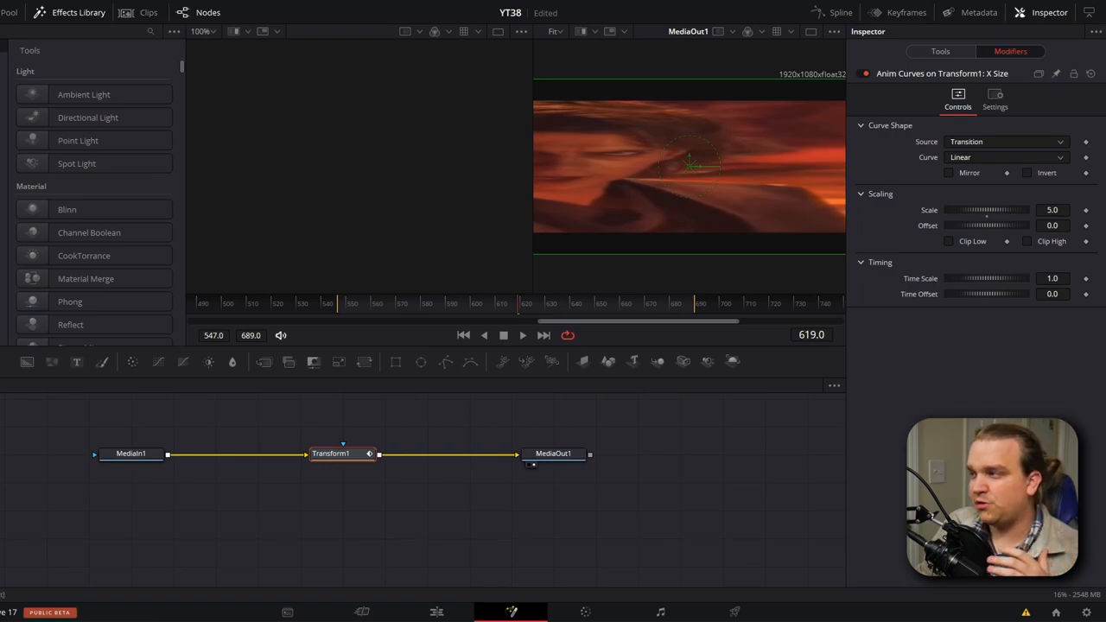
pyautogui.moveTo(873, 161)
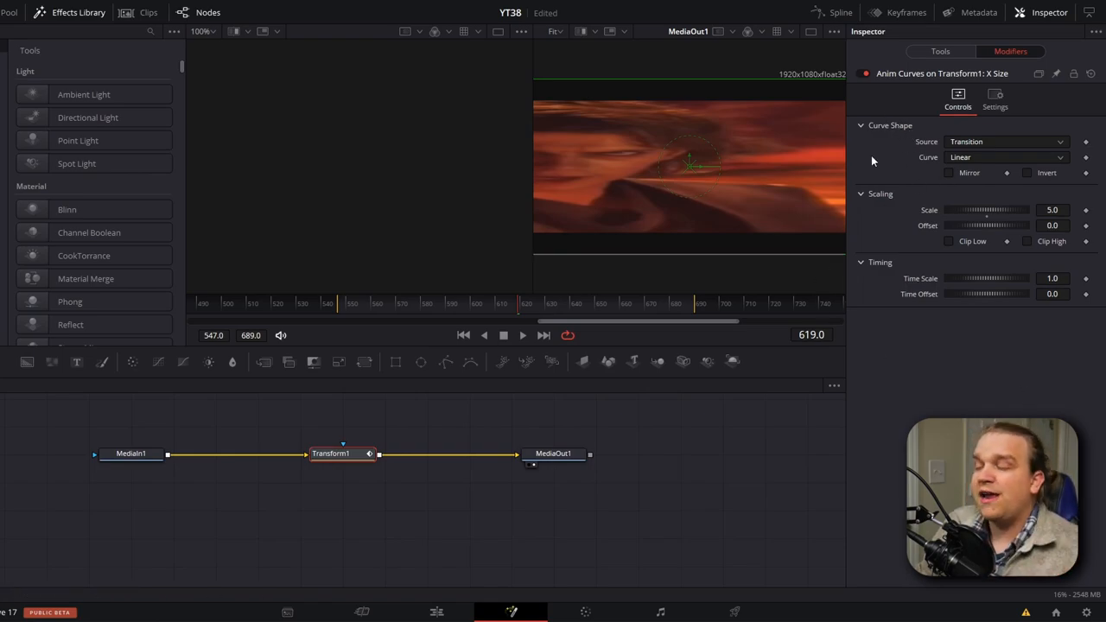
# Set the Anim Curves source to Duration with Scale 3.0 and view the first frame
pyautogui.click(1007, 141)
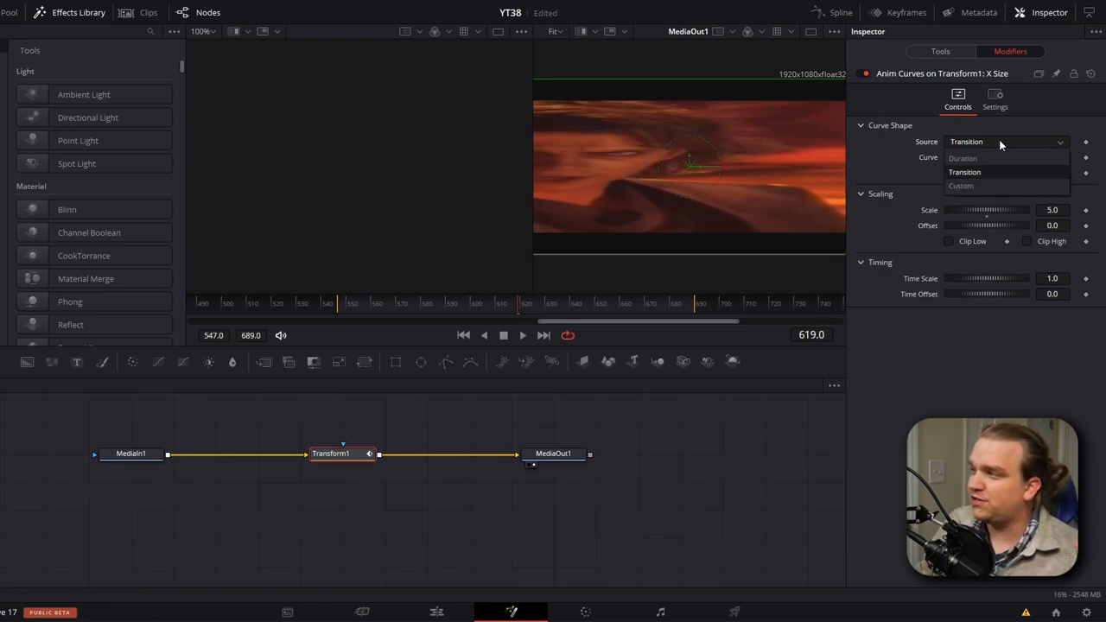
pyautogui.moveTo(963, 158)
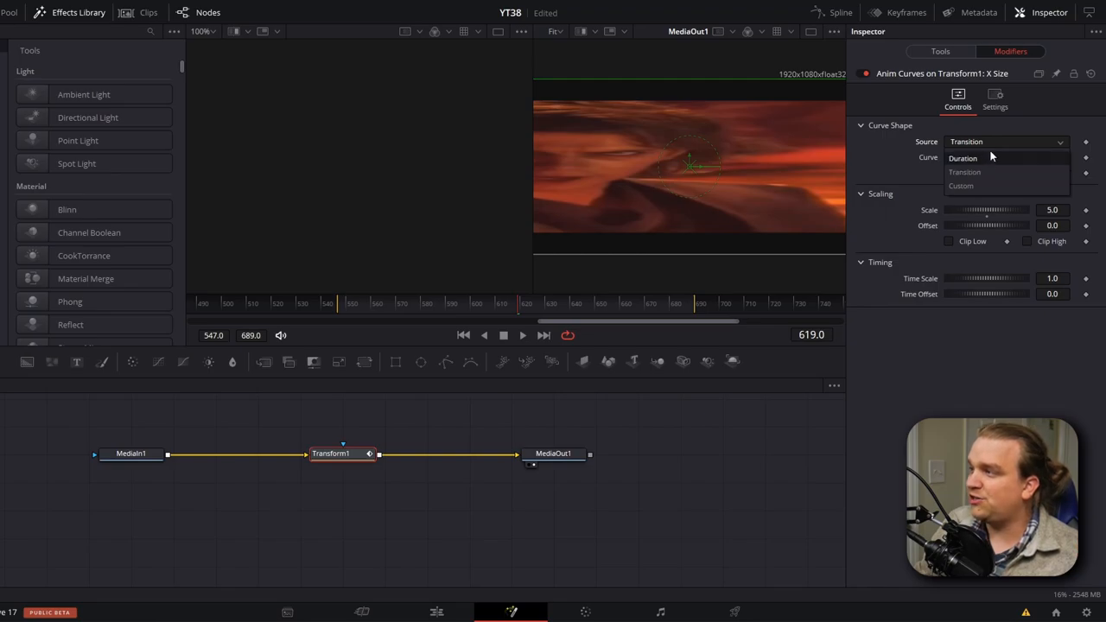
pyautogui.click(963, 157)
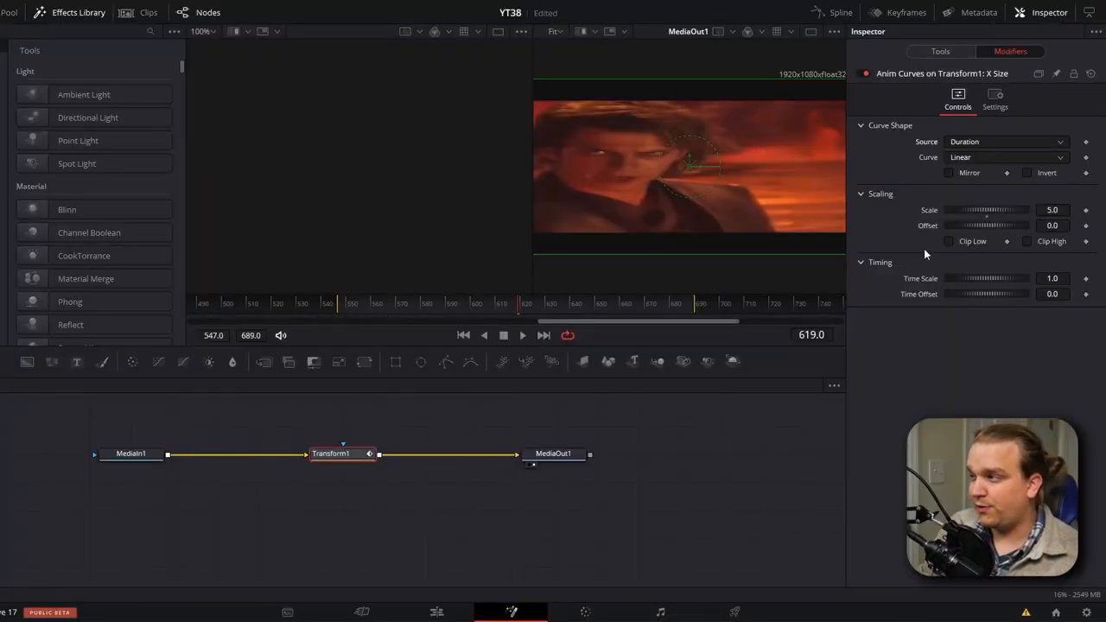
pyautogui.click(683, 303)
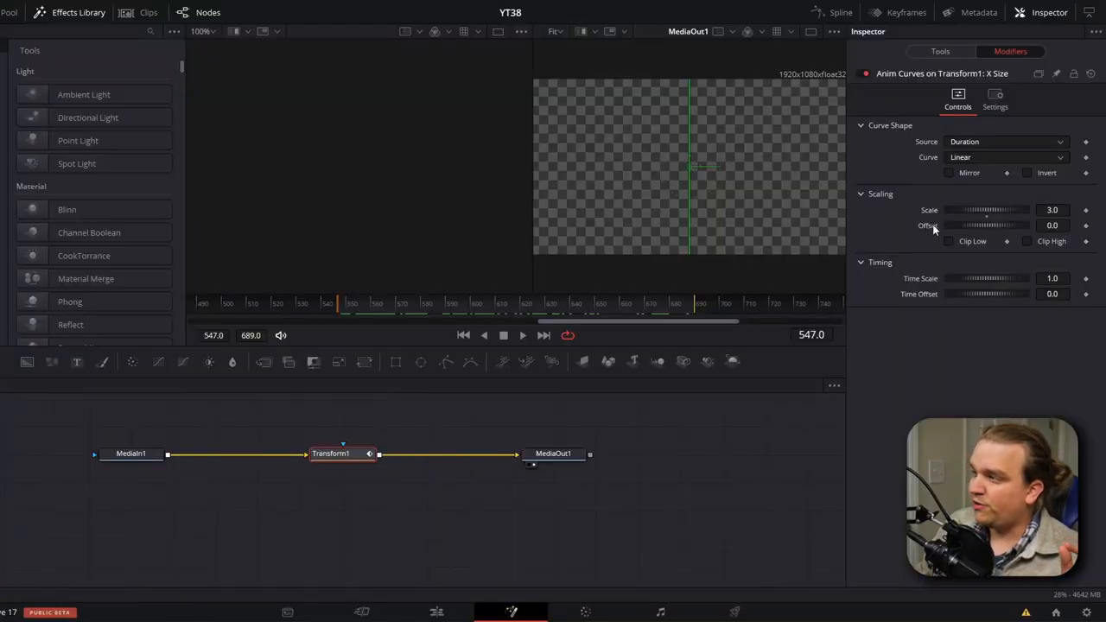
# Set the modifier Offset to 1.0, preview the stretch mid-clip, and return to Edit
pyautogui.click(1052, 226)
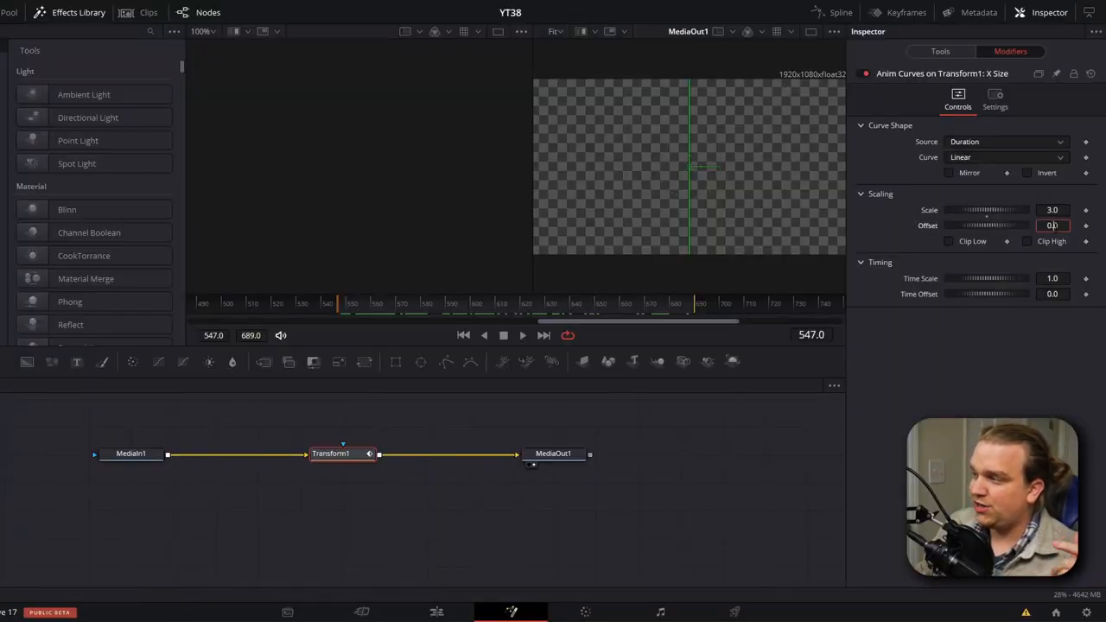
pyautogui.write('1.0')
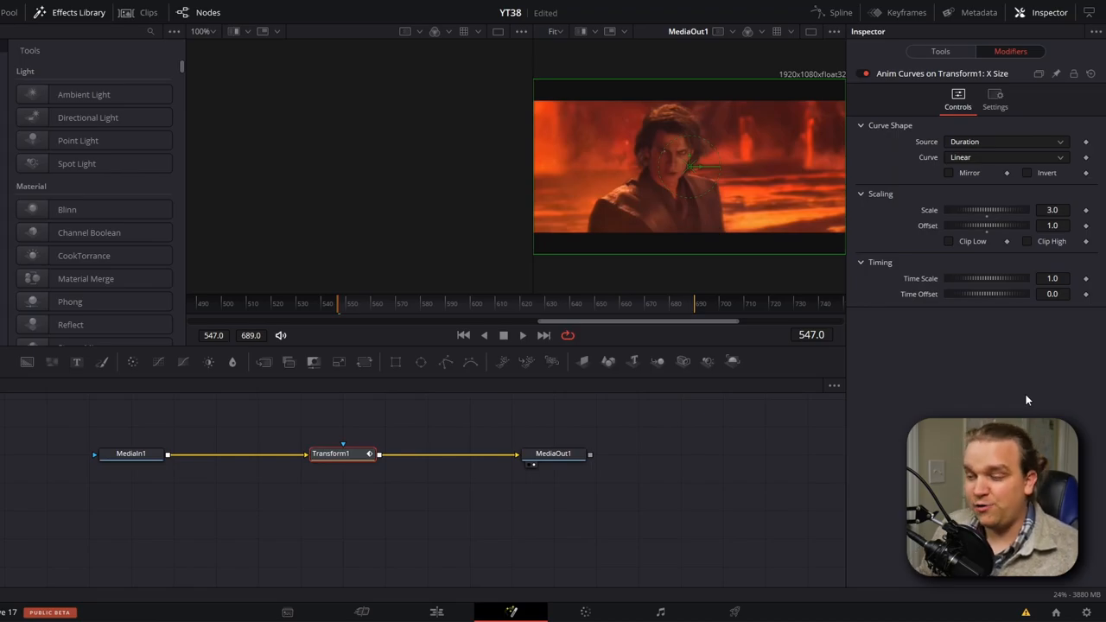
pyautogui.click(505, 303)
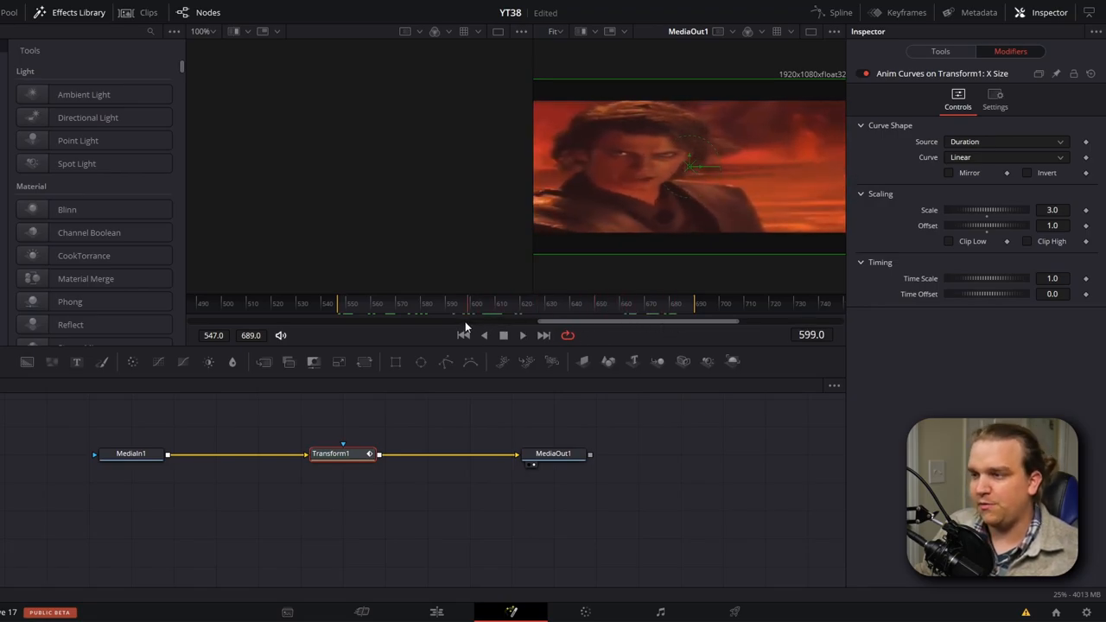
pyautogui.click(436, 612)
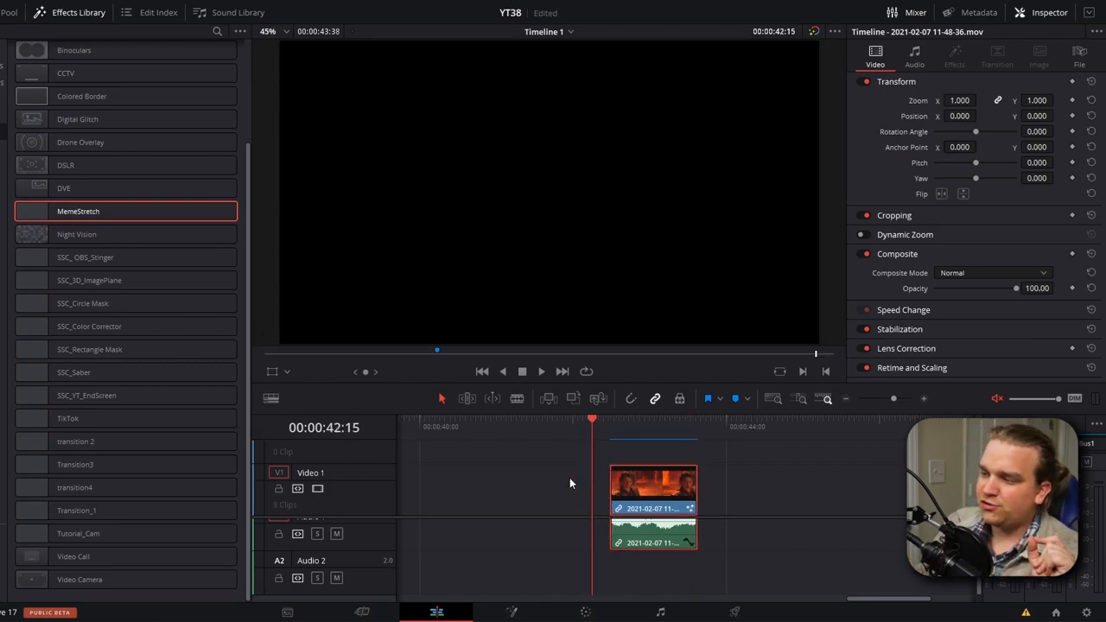
# Extend the lava clip to start earlier, scrub its playback, and browse the Playback menu
pyautogui.moveTo(610, 488); pyautogui.dragTo(514, 488)
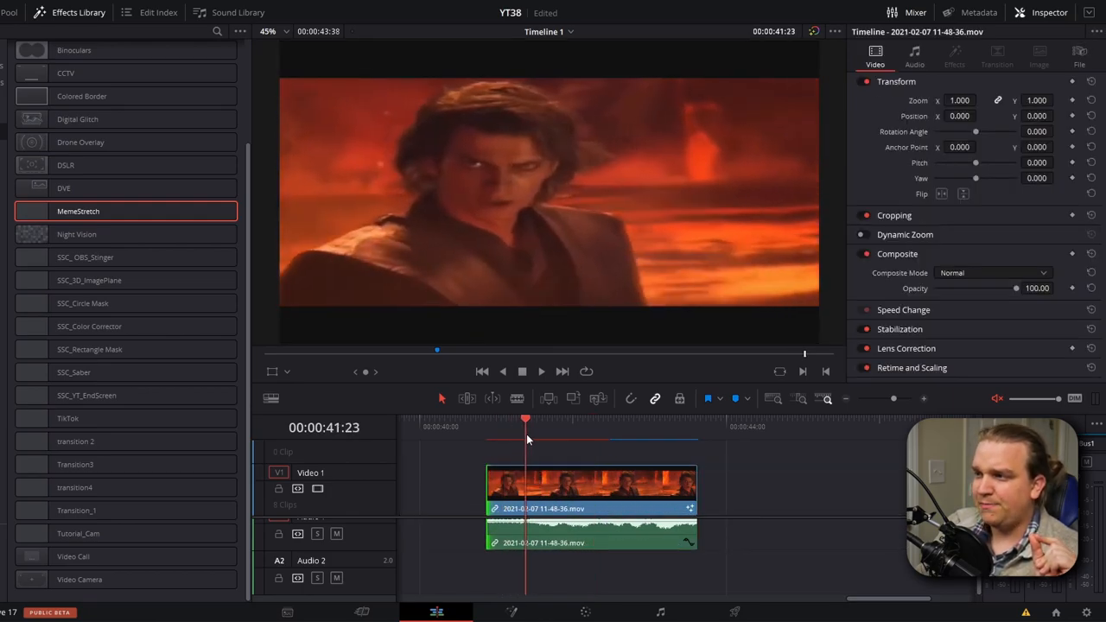
pyautogui.click(602, 419)
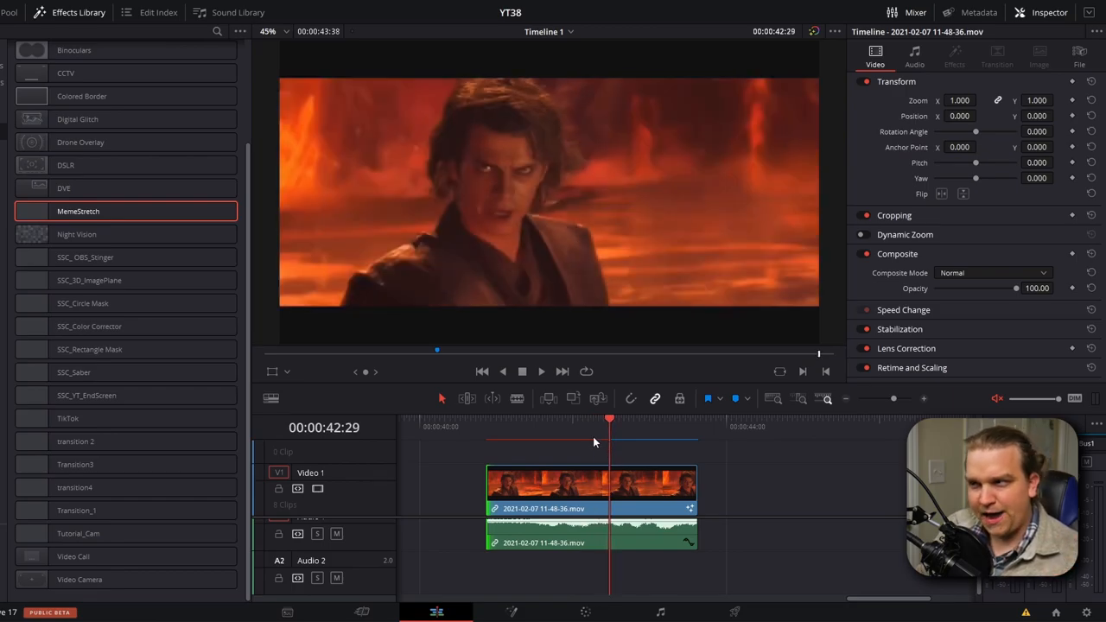
pyautogui.click(511, 612)
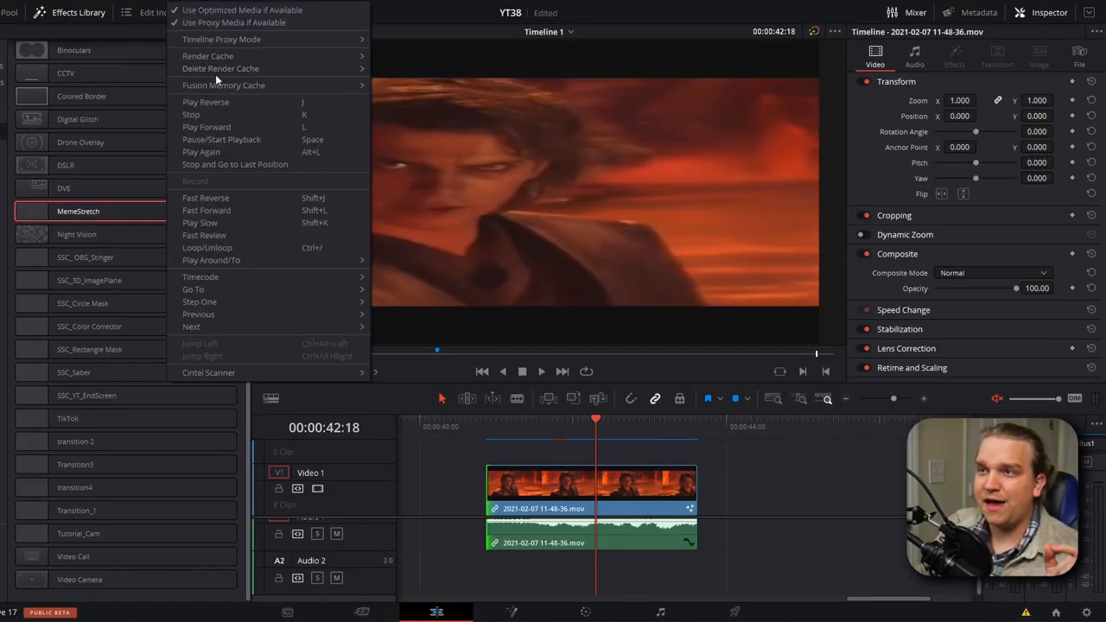
pyautogui.moveTo(224, 85)
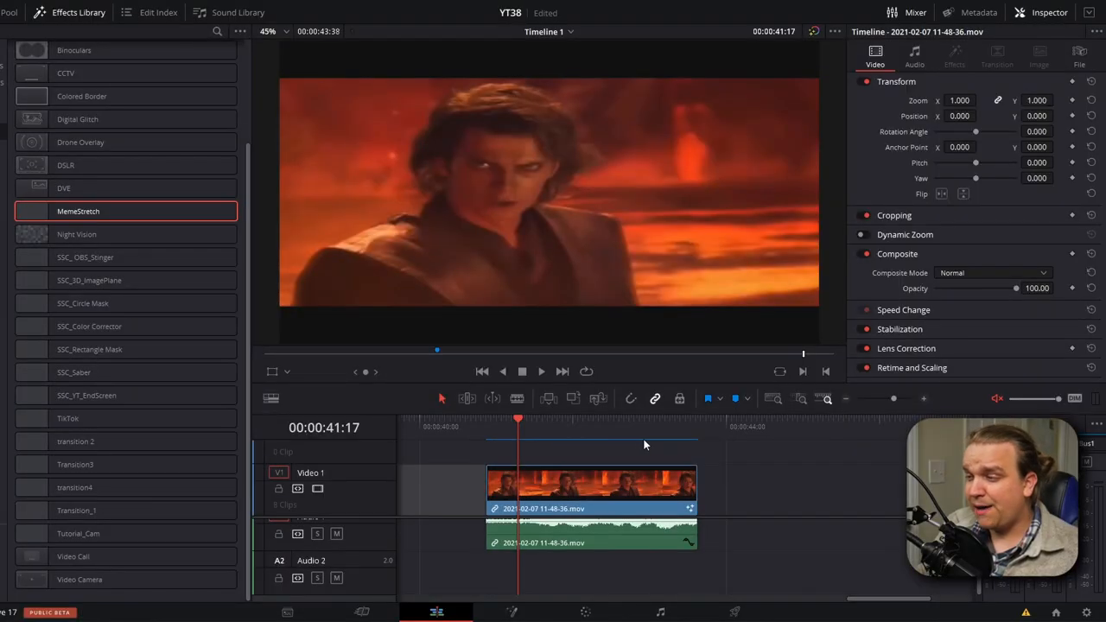
pyautogui.click(667, 423)
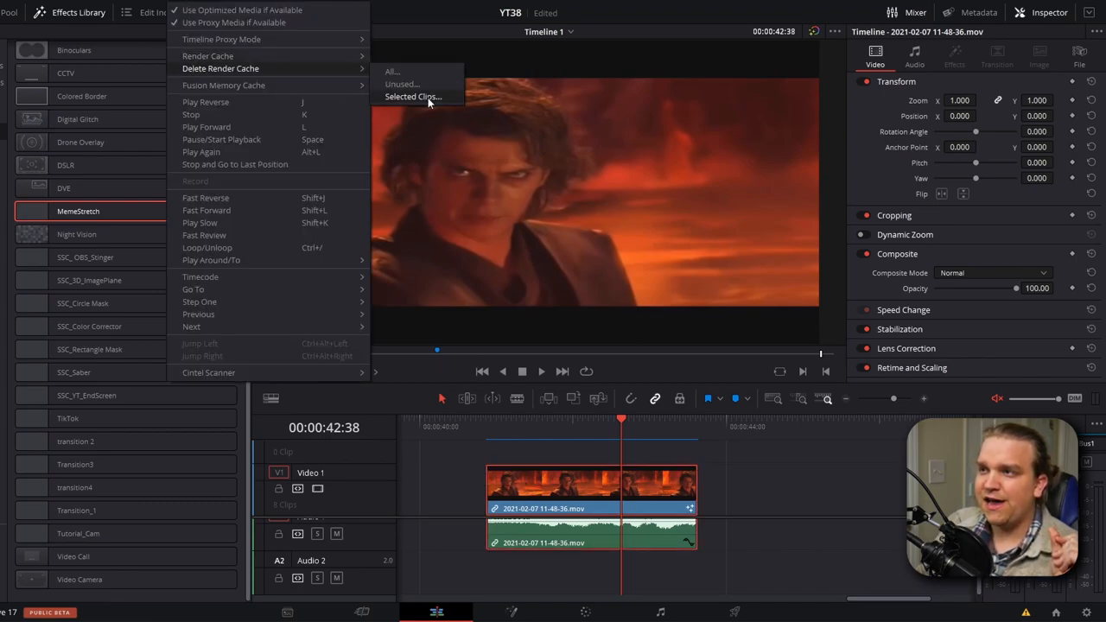
# Delete the selected clip's render cache, then scrub from its start to near the end
pyautogui.click(413, 96)
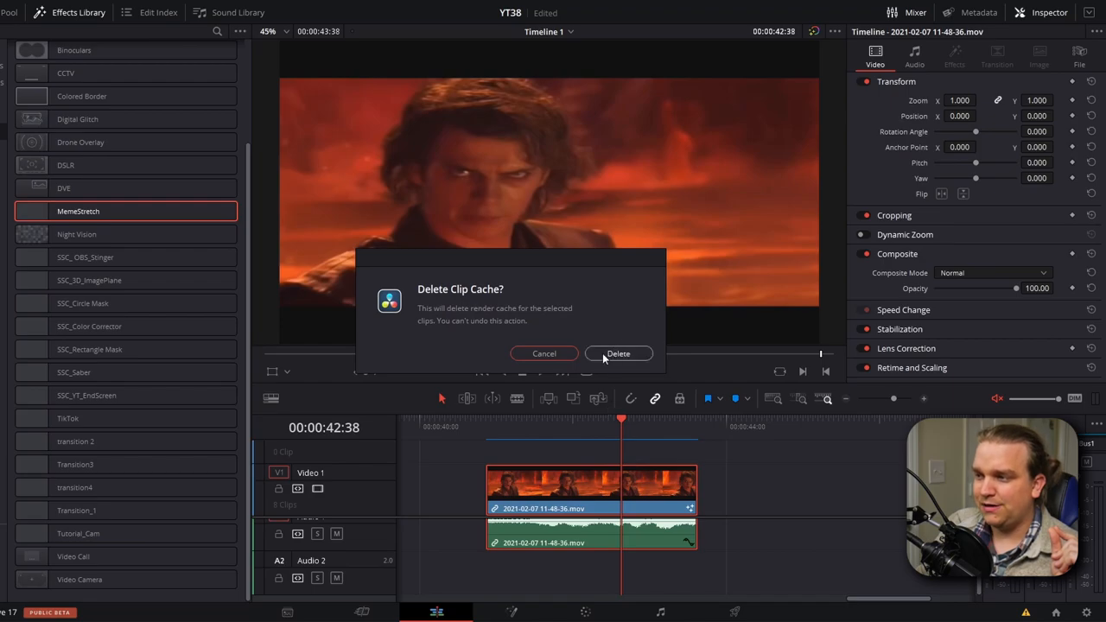
pyautogui.click(619, 353)
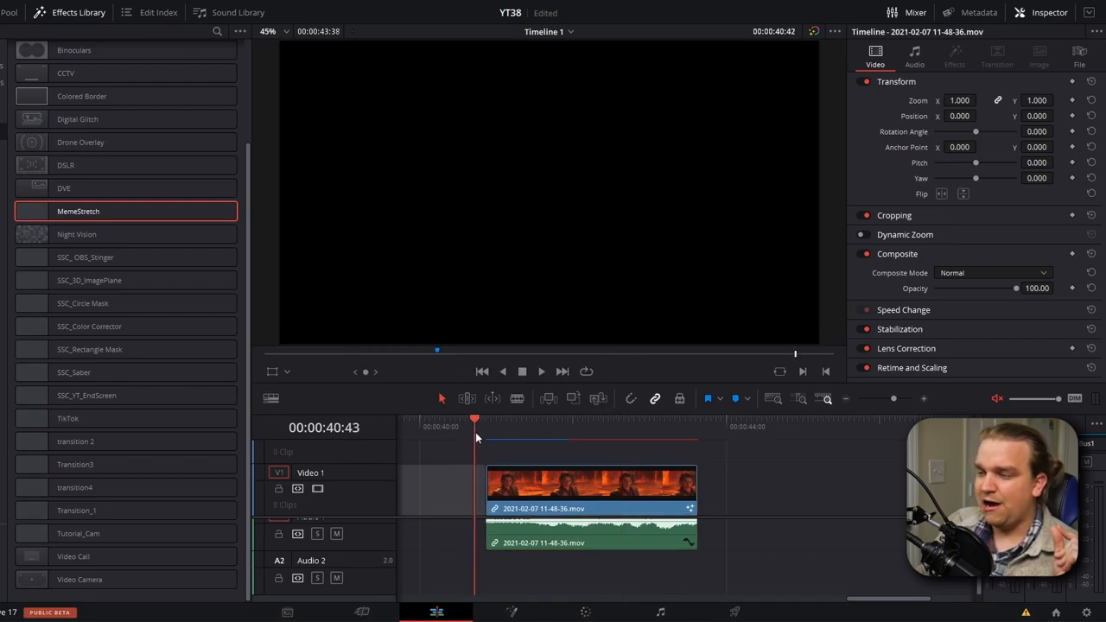
pyautogui.moveTo(475, 420); pyautogui.dragTo(492, 420)
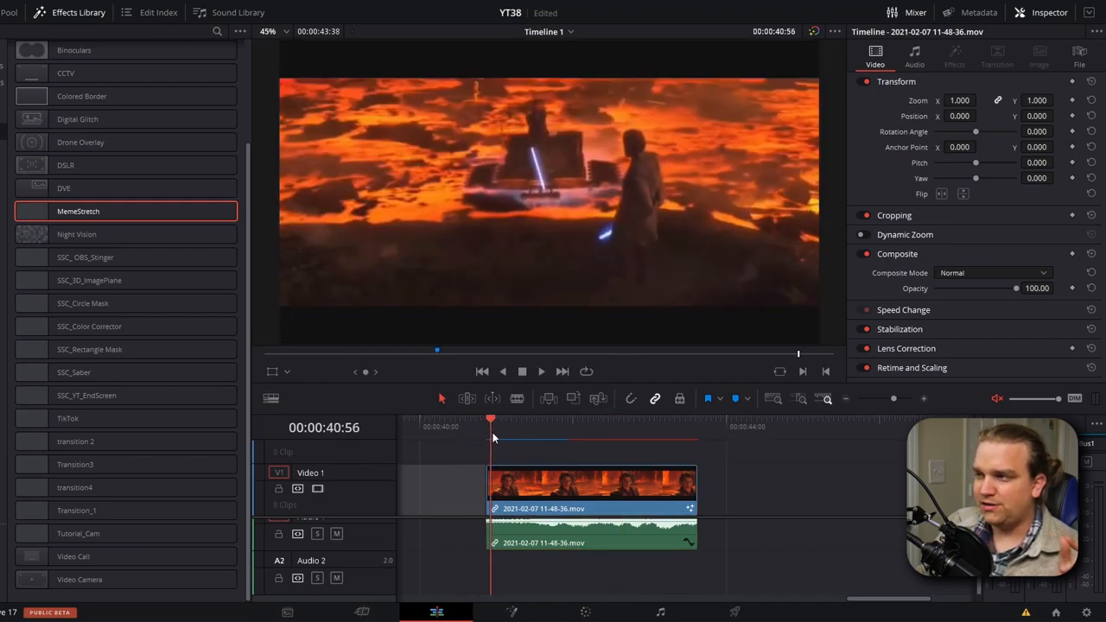
pyautogui.click(660, 426)
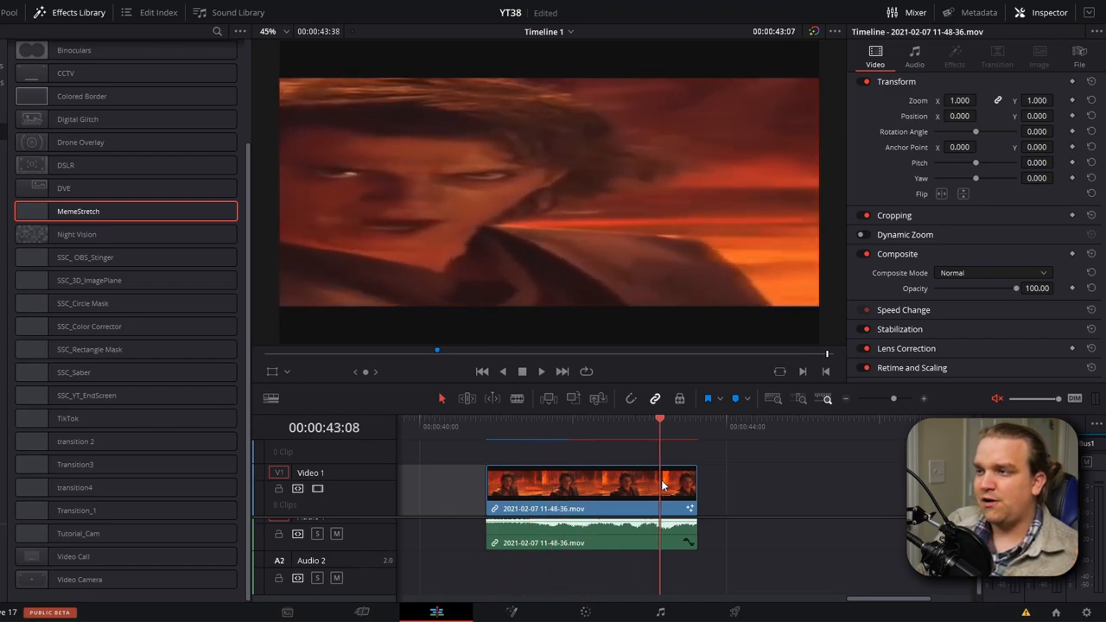